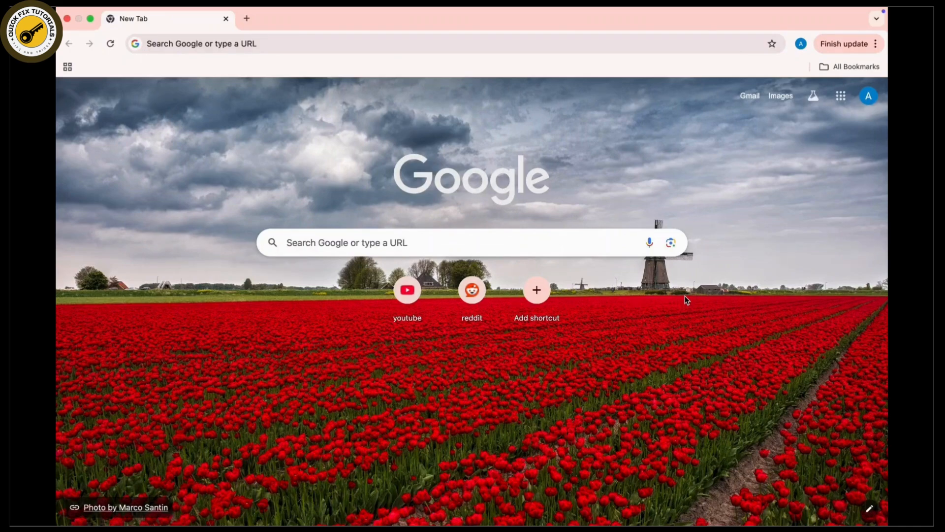
{"action": "mouse_move", "coordinate": [336, 22]}
{"action": "type", "text": "s"}
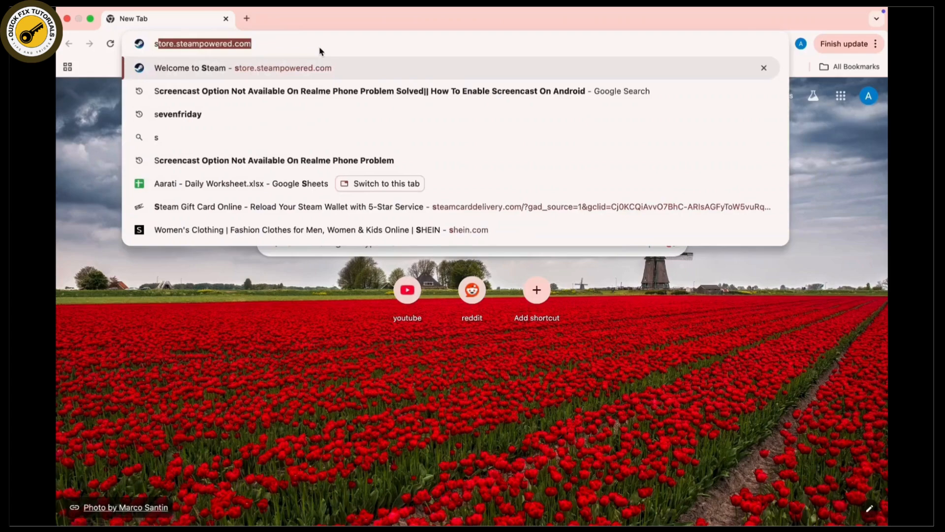
Step: Go to the Steam store homepage, scroll to the top, and choose login in the header
{"action": "left_click", "coordinate": [243, 68]}
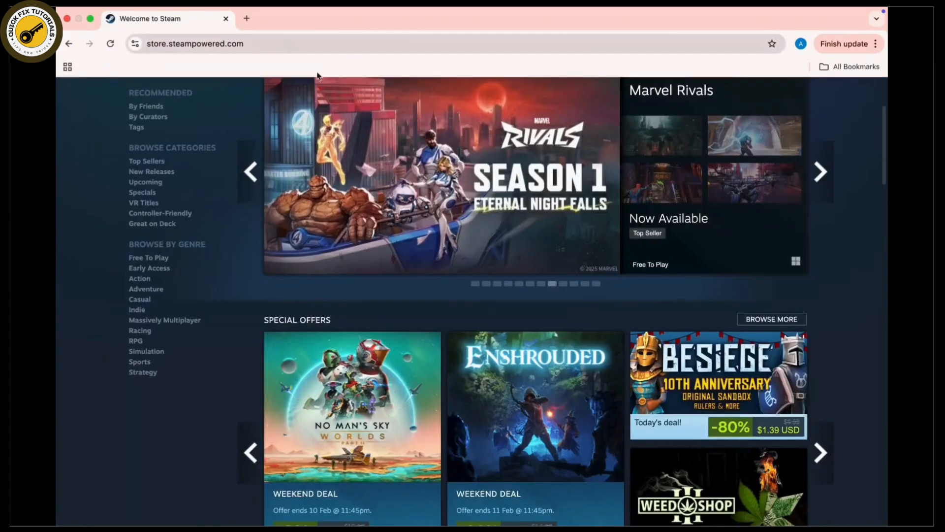
{"action": "scroll", "scroll_direction": "up", "scroll_amount": 3}
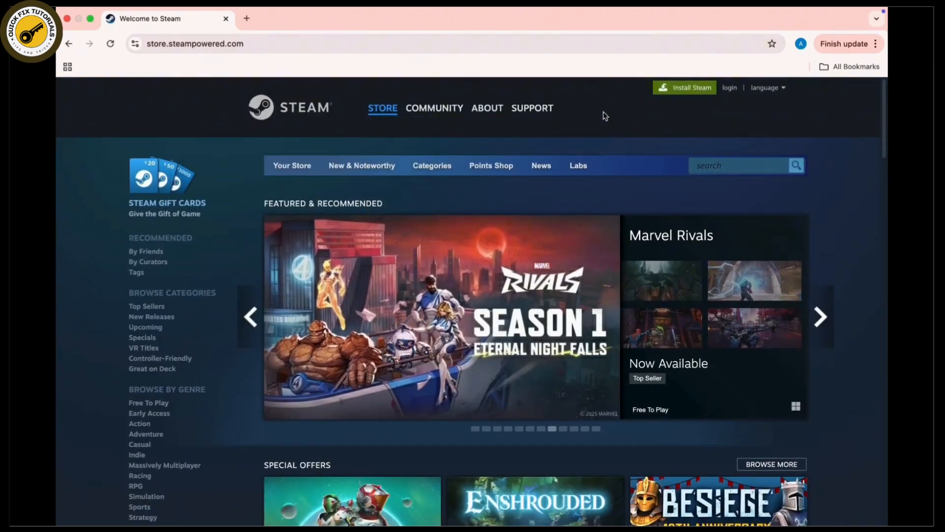
{"action": "left_click", "coordinate": [821, 317]}
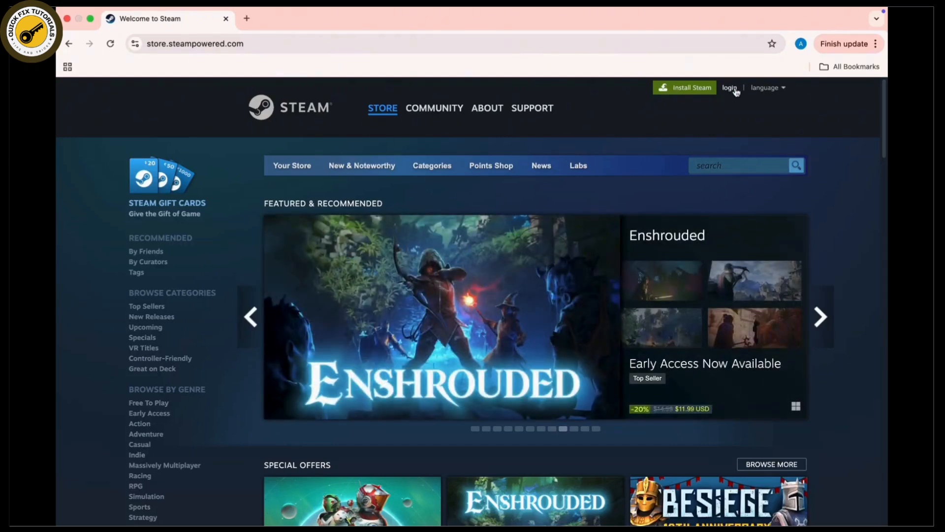
{"action": "left_click", "coordinate": [730, 88]}
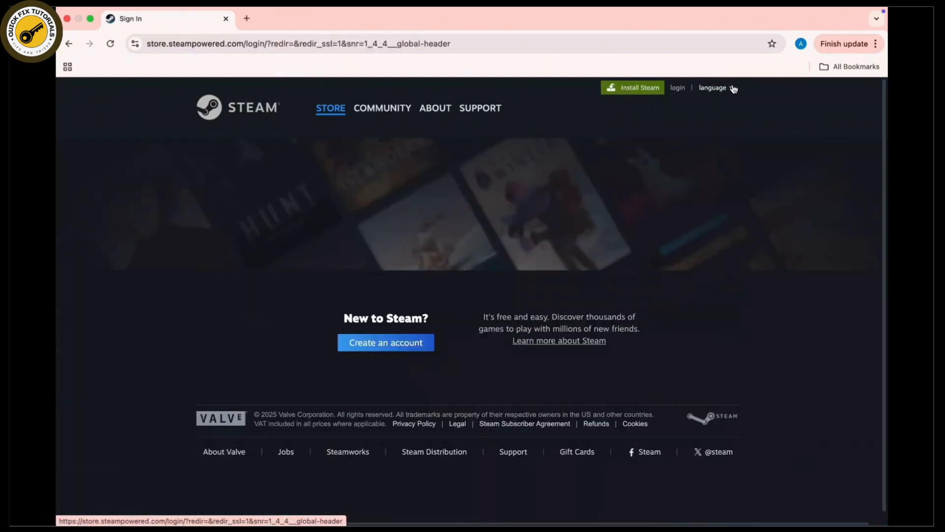